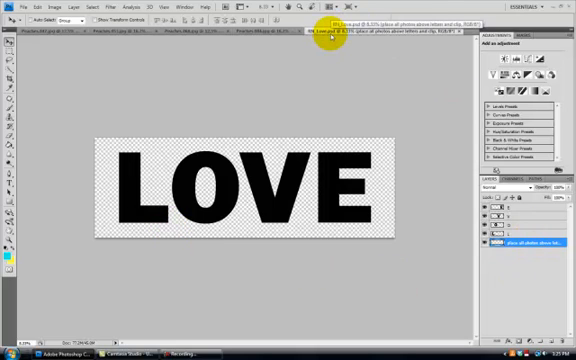
{"action": "mouse_move", "coordinate": [335, 81]}
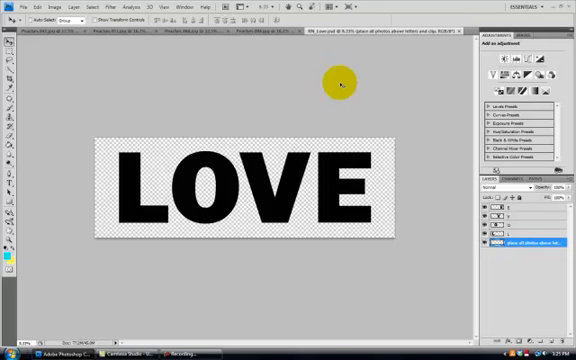
{"action": "mouse_move", "coordinate": [360, 150]}
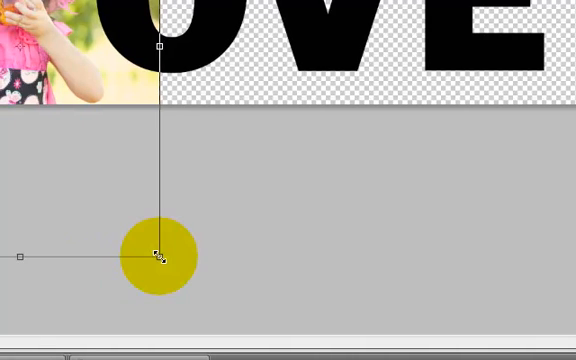
Step: Scale the pink-dress girl photo down so it covers the letter L
{"action": "left_click_drag", "start_coordinate": [158, 258], "coordinate": [122, 191]}
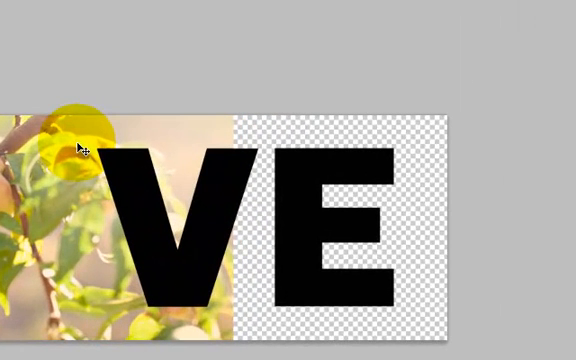
Step: Select the green leaf photo to reposition it over the letter O
{"action": "left_click", "coordinate": [84, 148]}
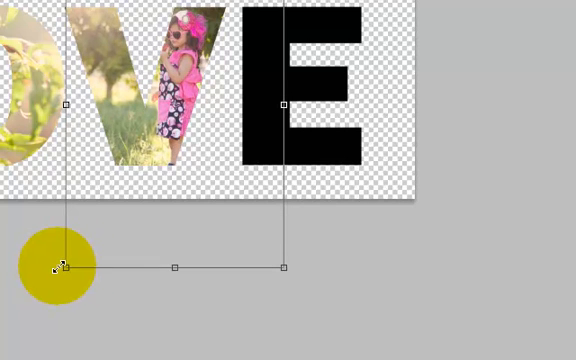
Step: Drag the transform handles to resize and place the pink-dress photo inside the V
{"action": "left_click_drag", "start_coordinate": [65, 270], "coordinate": [195, 185]}
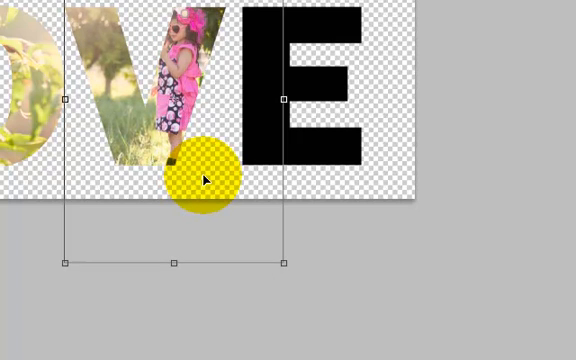
{"action": "left_click_drag", "start_coordinate": [200, 178], "coordinate": [63, 263]}
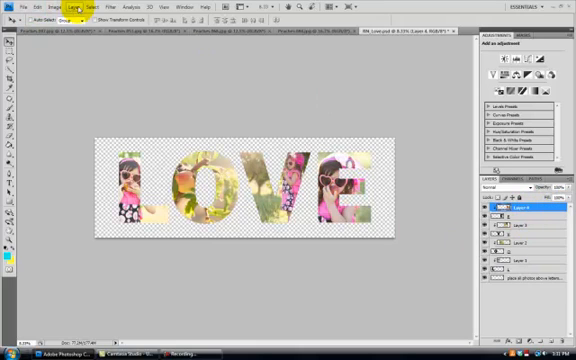
Step: Flatten all layers into one image with white filling transparent areas
{"action": "left_click", "coordinate": [75, 9]}
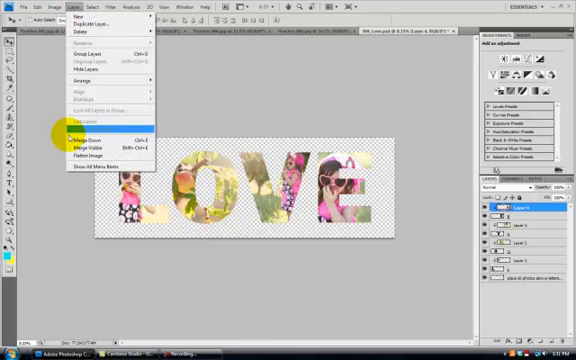
{"action": "left_click", "coordinate": [81, 133]}
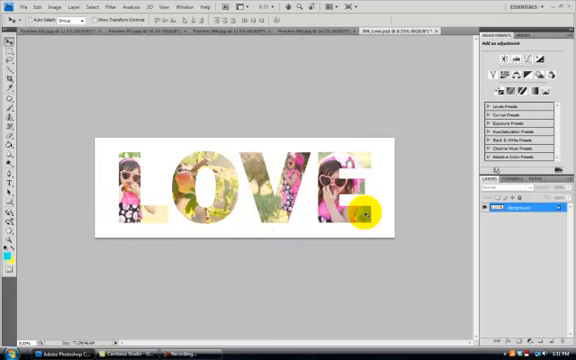
{"action": "mouse_move", "coordinate": [383, 174]}
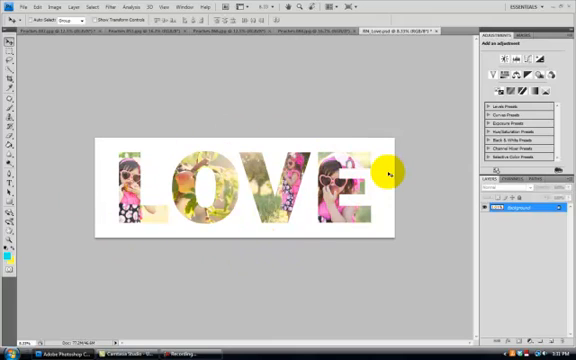